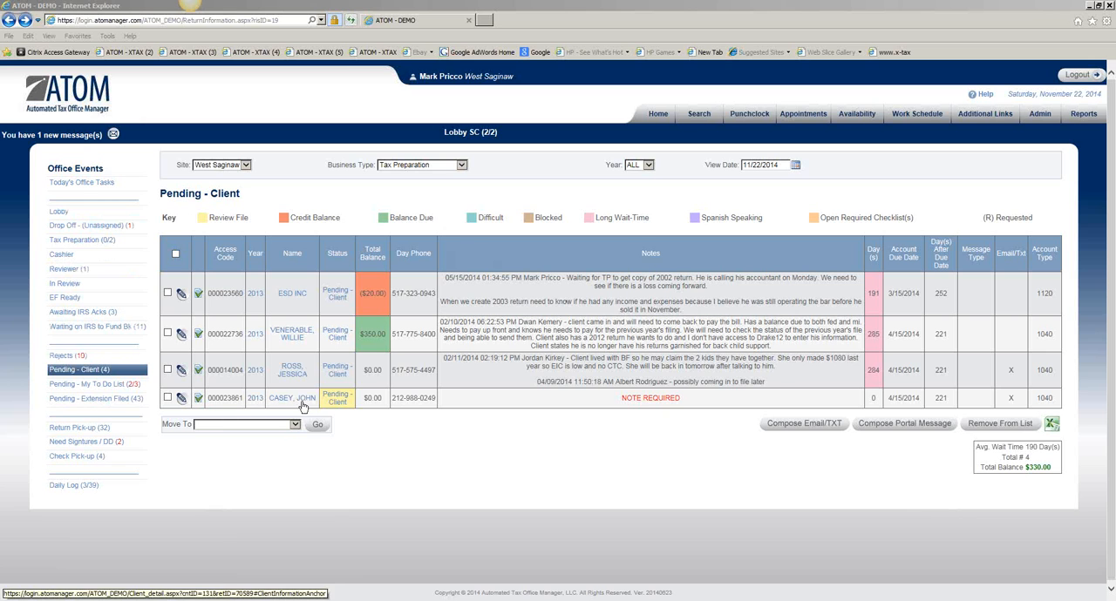
mouse_move(688, 404)
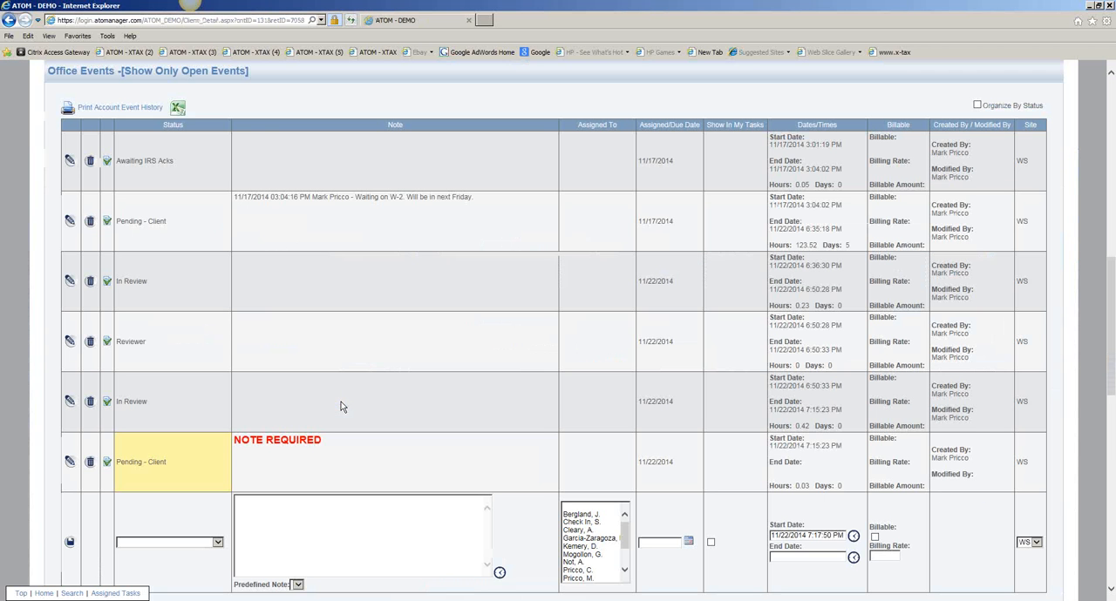
mouse_move(324, 402)
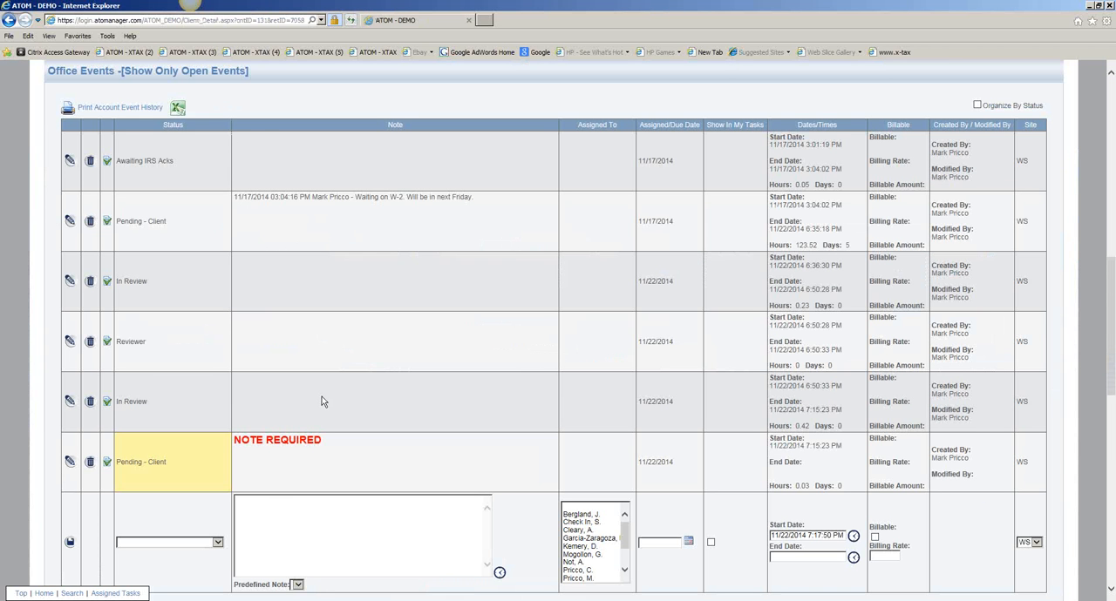
mouse_move(102, 480)
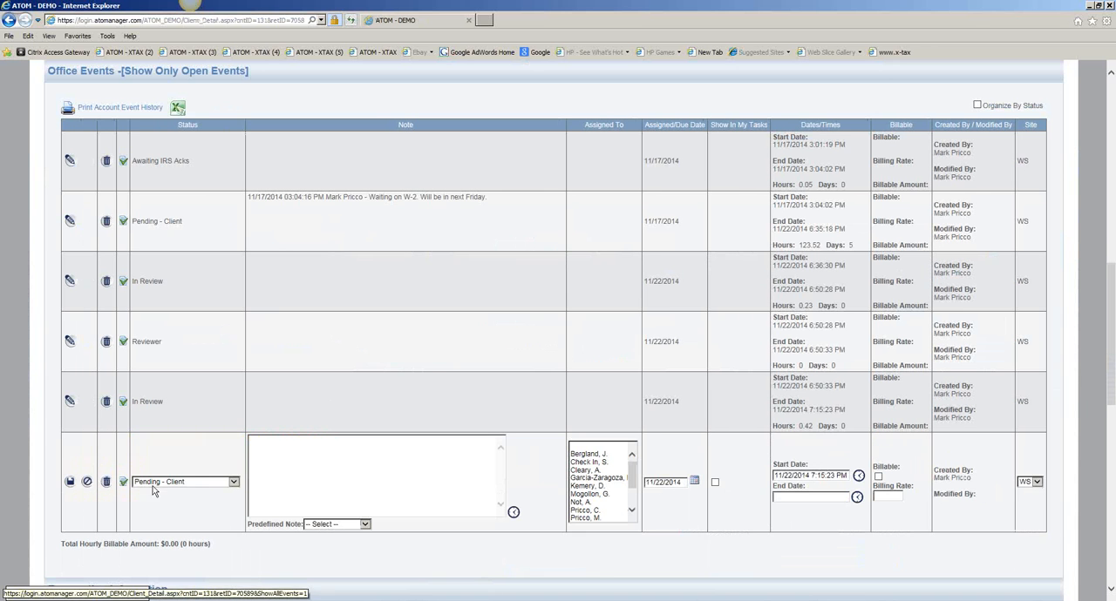
mouse_move(290, 534)
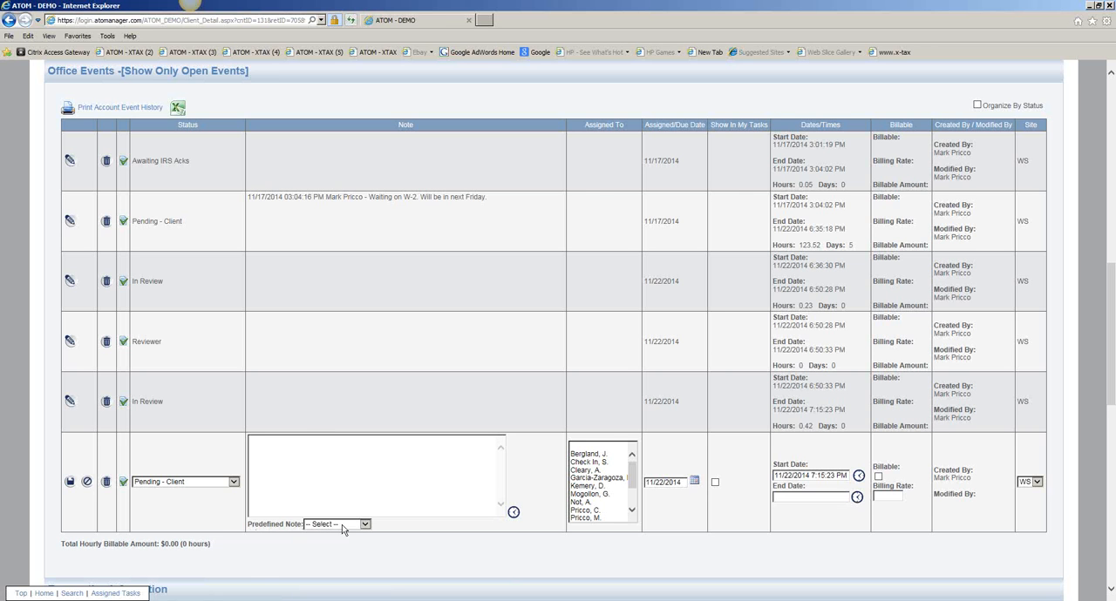
Choose 'Waiting on W-2' as the Pending - Client event's predefined note
click(364, 524)
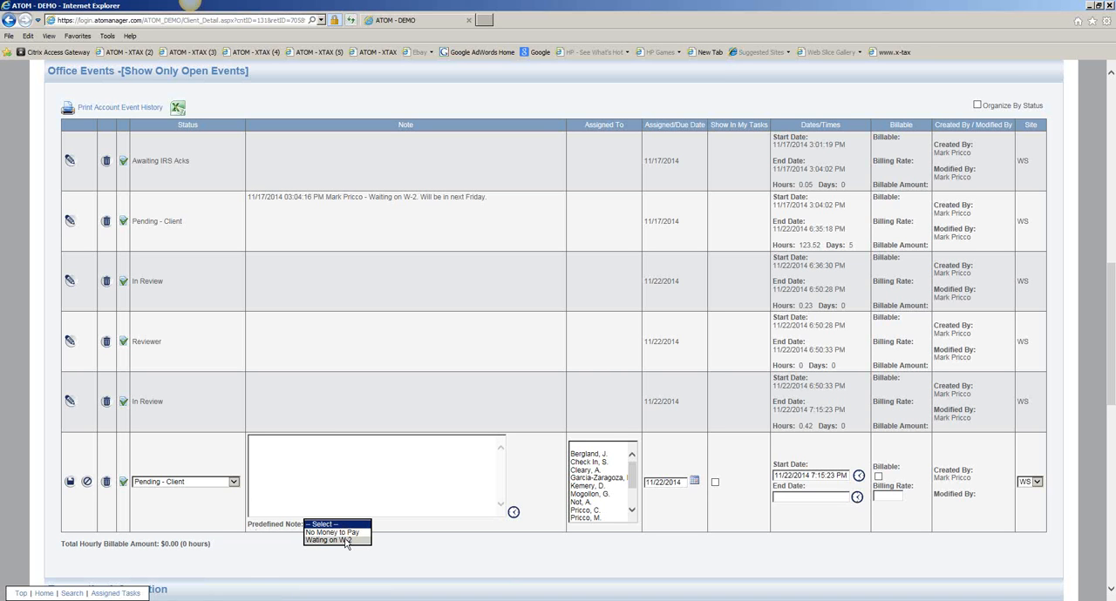
mouse_move(331, 533)
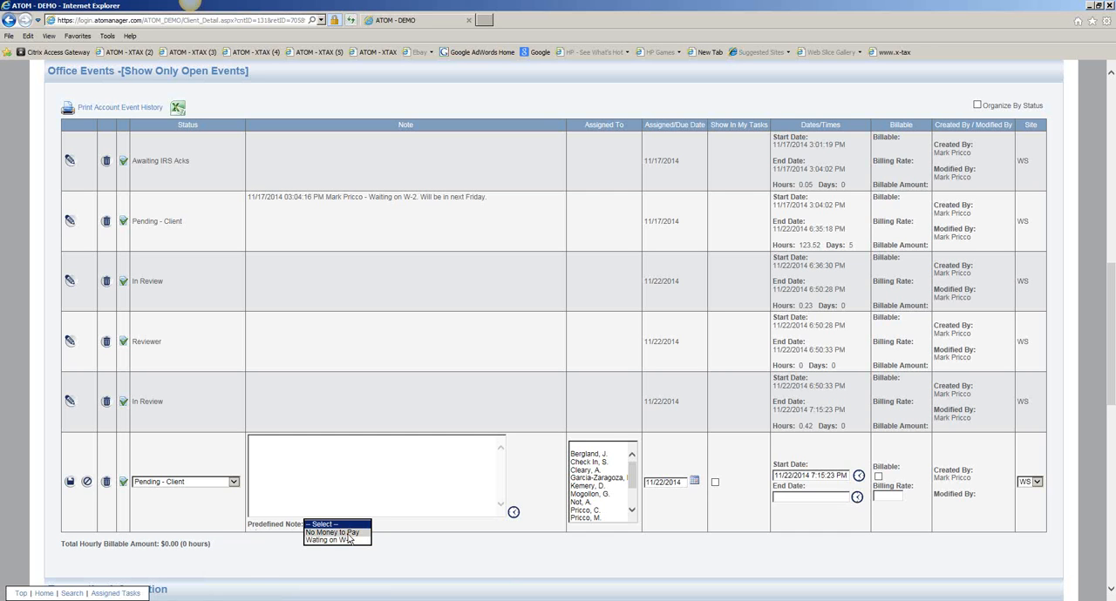
mouse_move(329, 541)
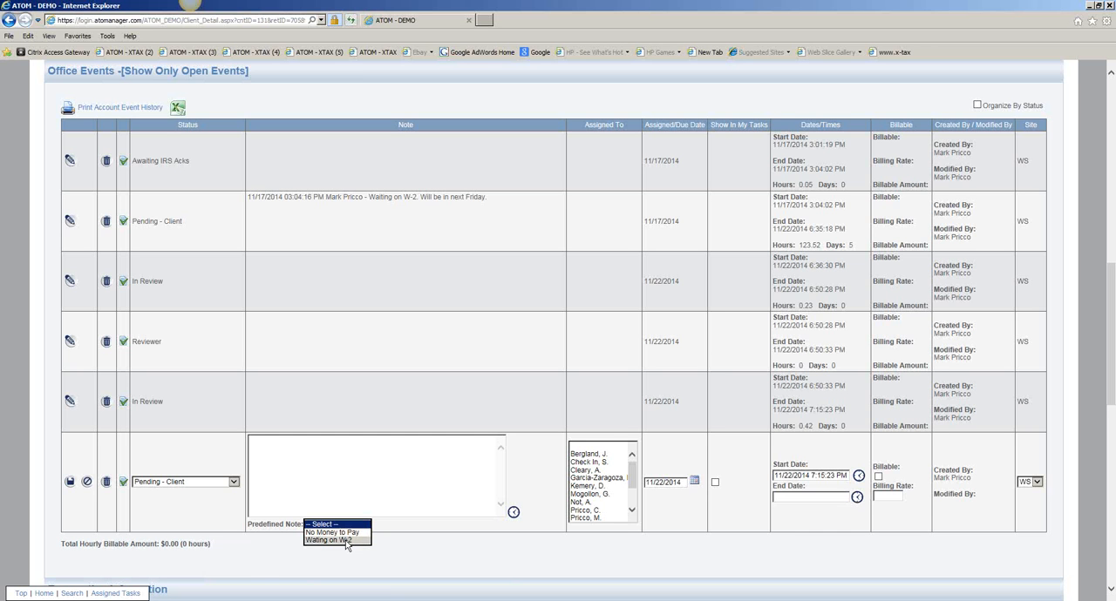
click(330, 541)
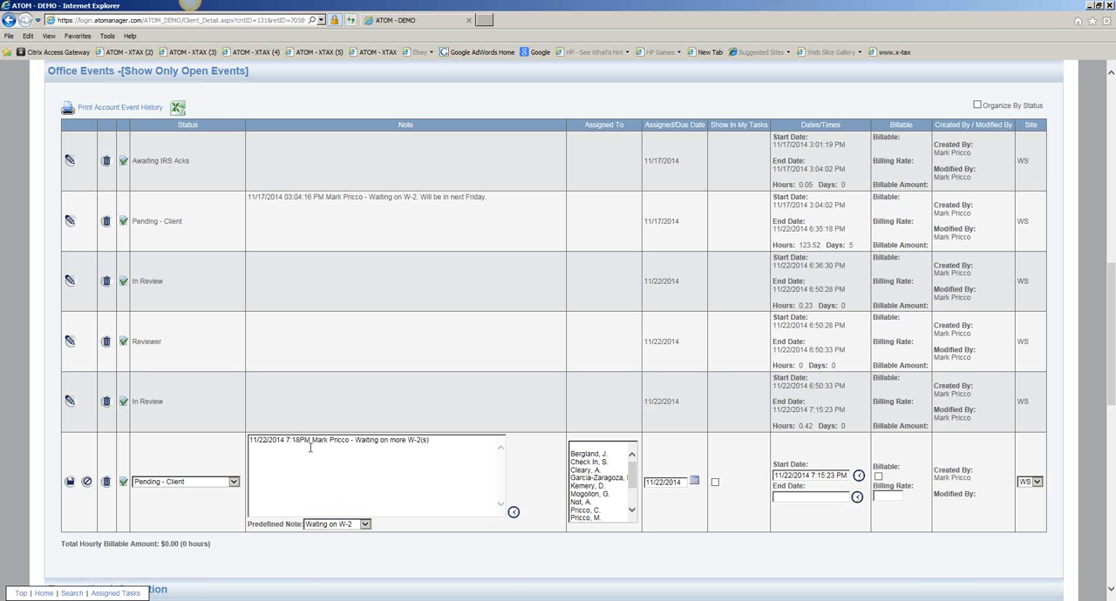
mouse_move(438, 443)
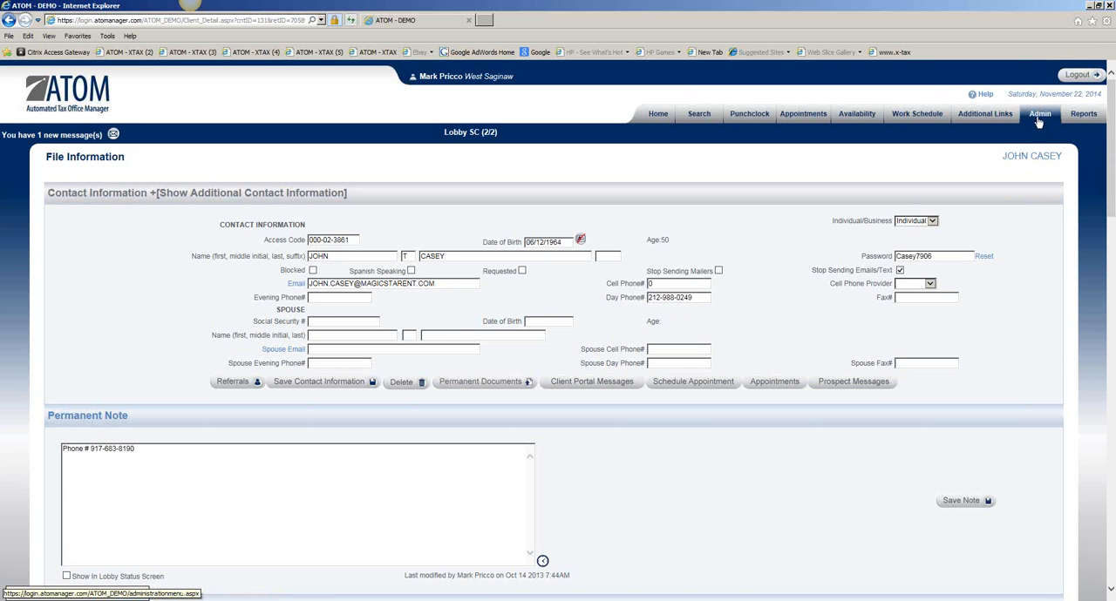
Open Admin > Event Status and review the Tax Preparation statuses
click(1039, 113)
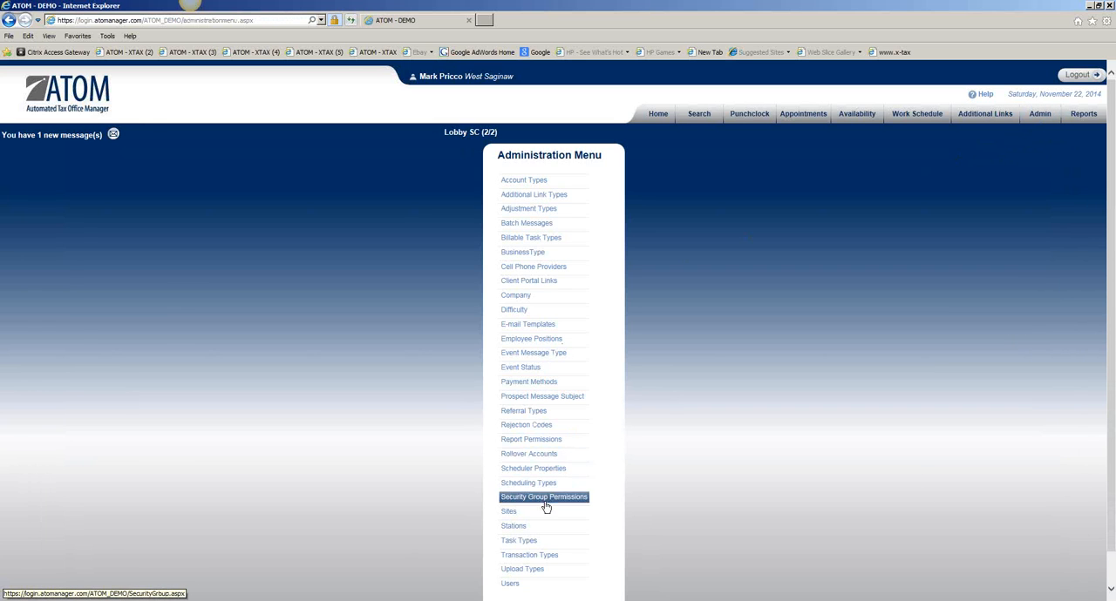
click(543, 497)
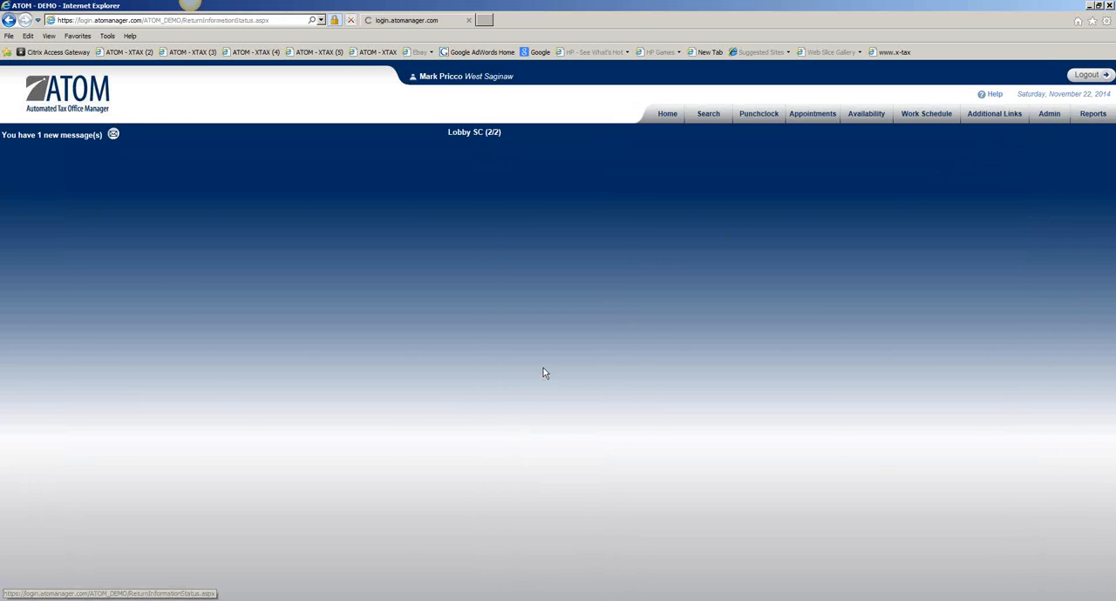
click(276, 179)
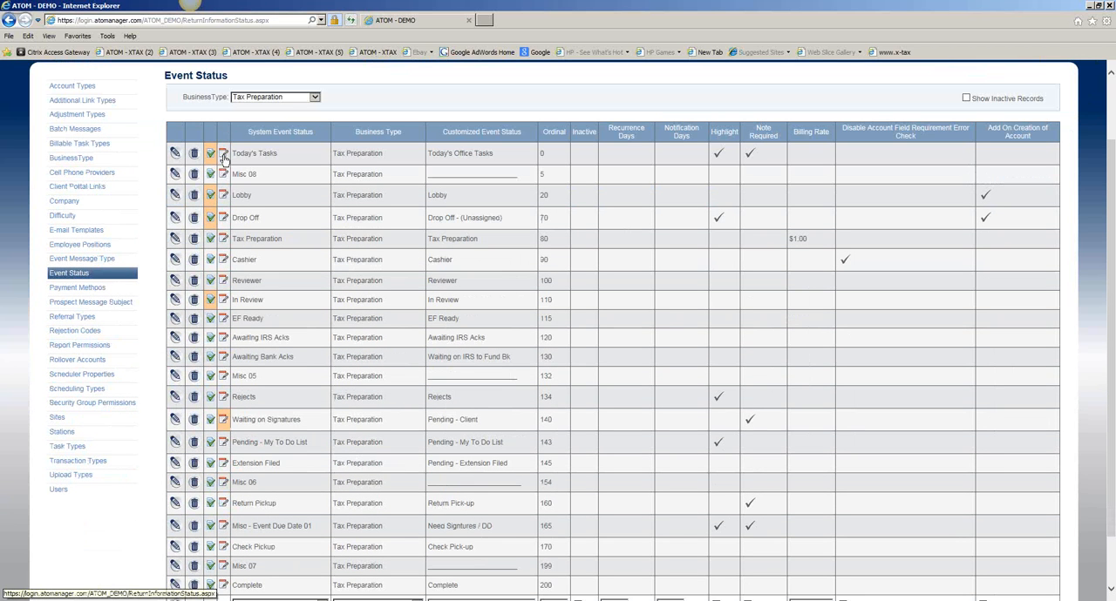
mouse_move(224, 157)
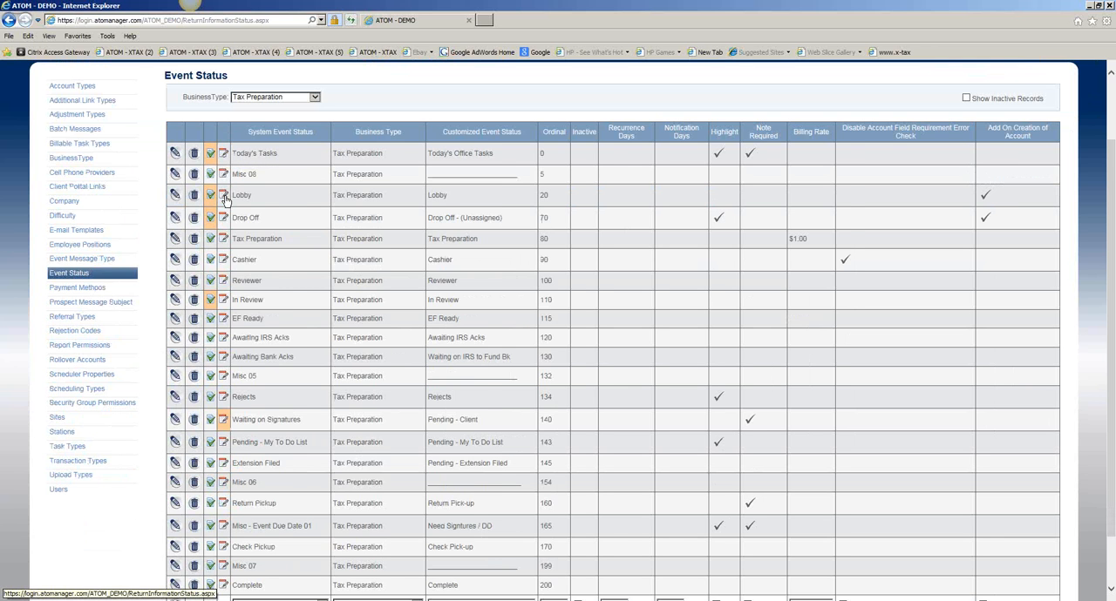
scroll(down, 3)
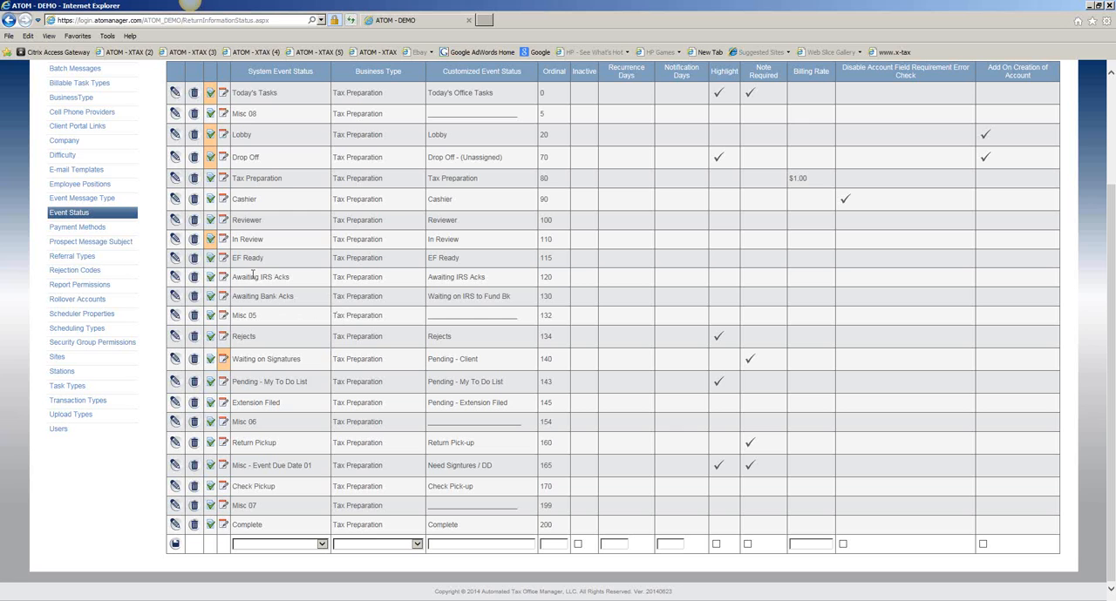
mouse_move(446, 364)
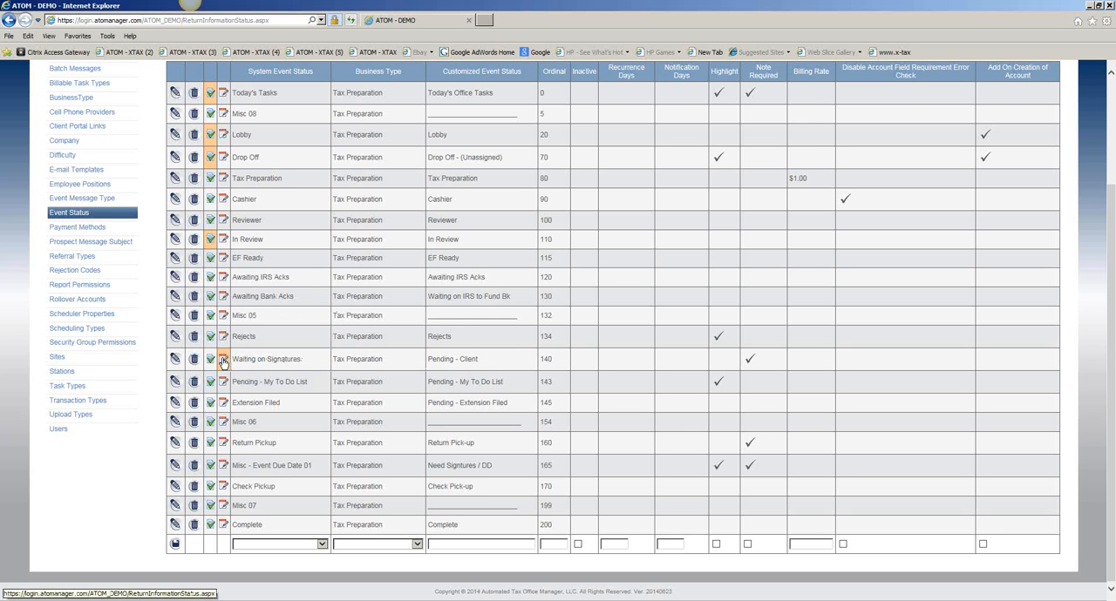
mouse_move(223, 359)
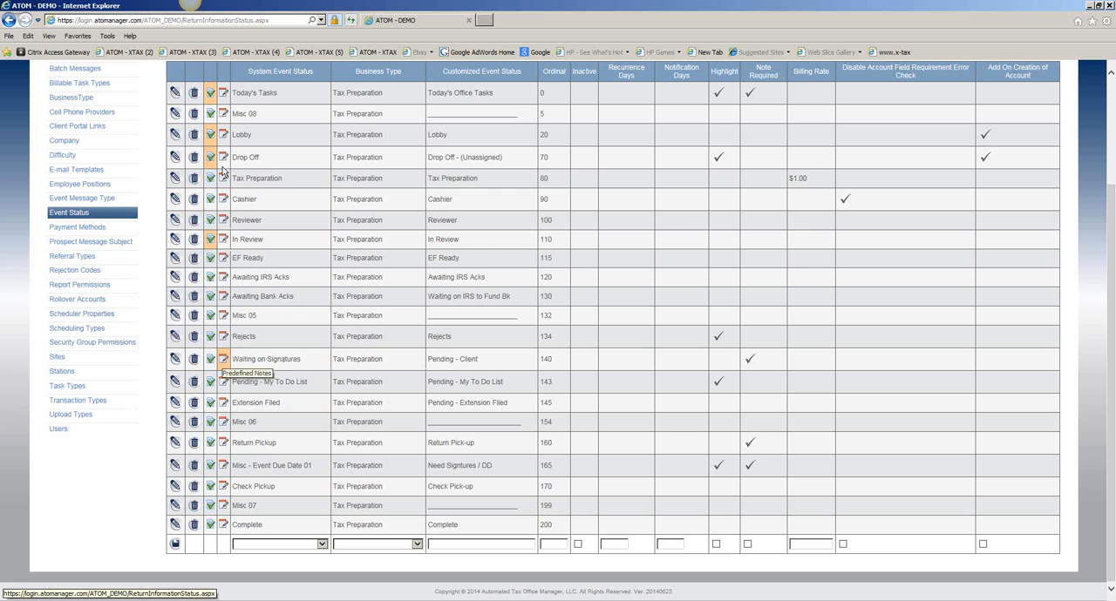
mouse_move(224, 359)
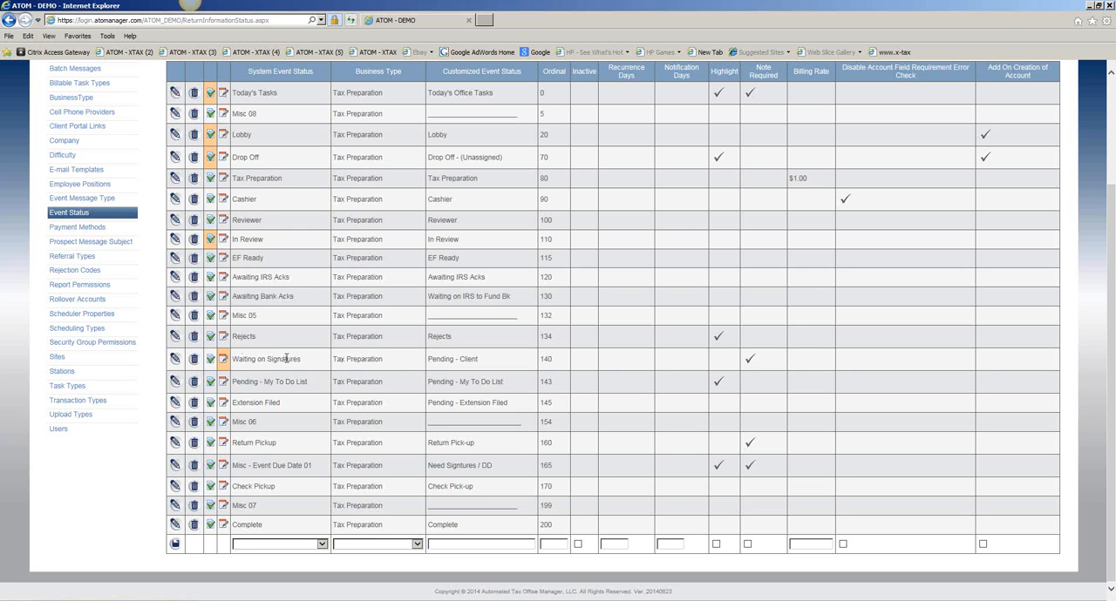
mouse_move(224, 360)
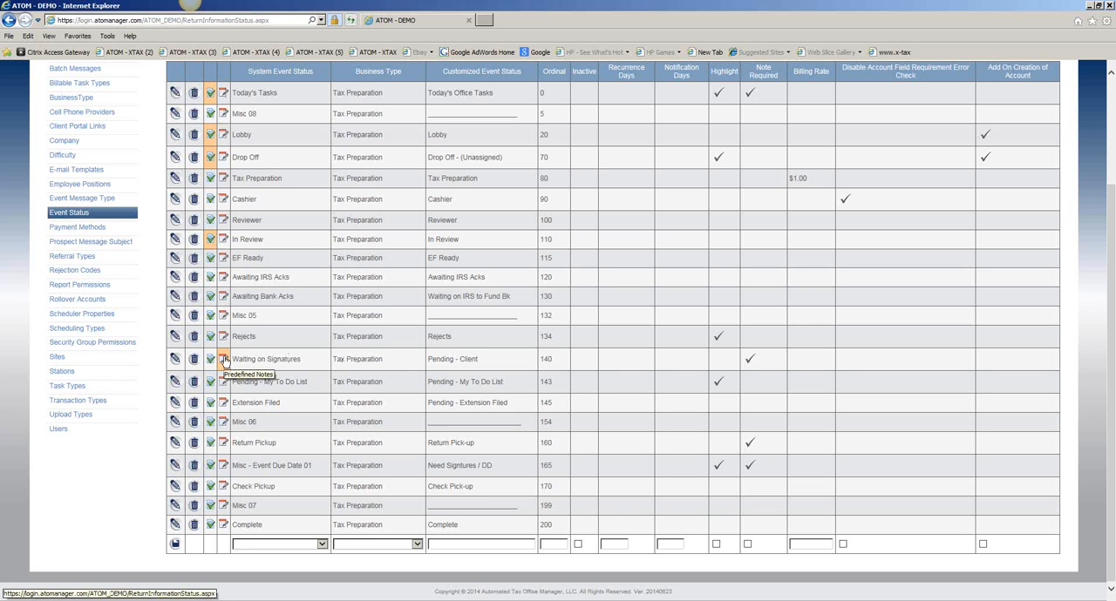
Open the Pending - Client predefined notes and enter the description 'Waiting on Child's SSN'
click(223, 359)
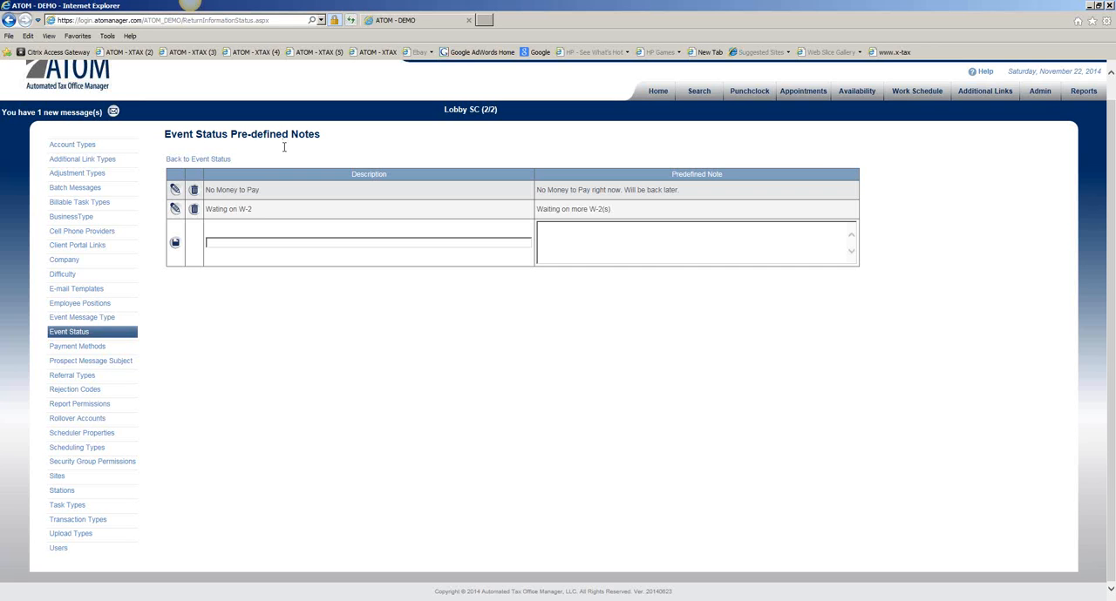
mouse_move(282, 214)
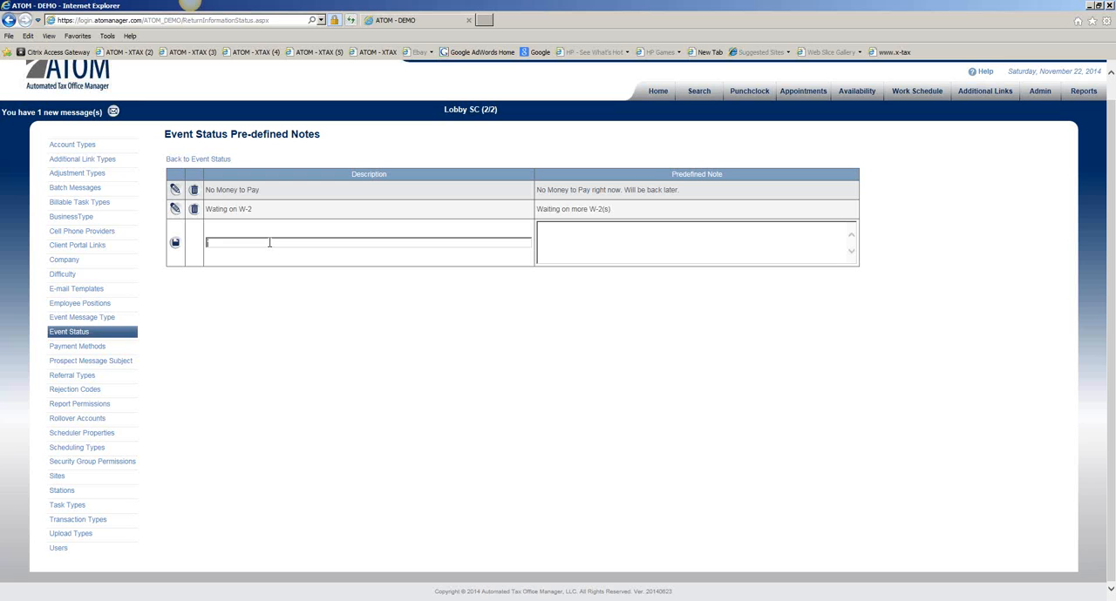
text(Waiting o)
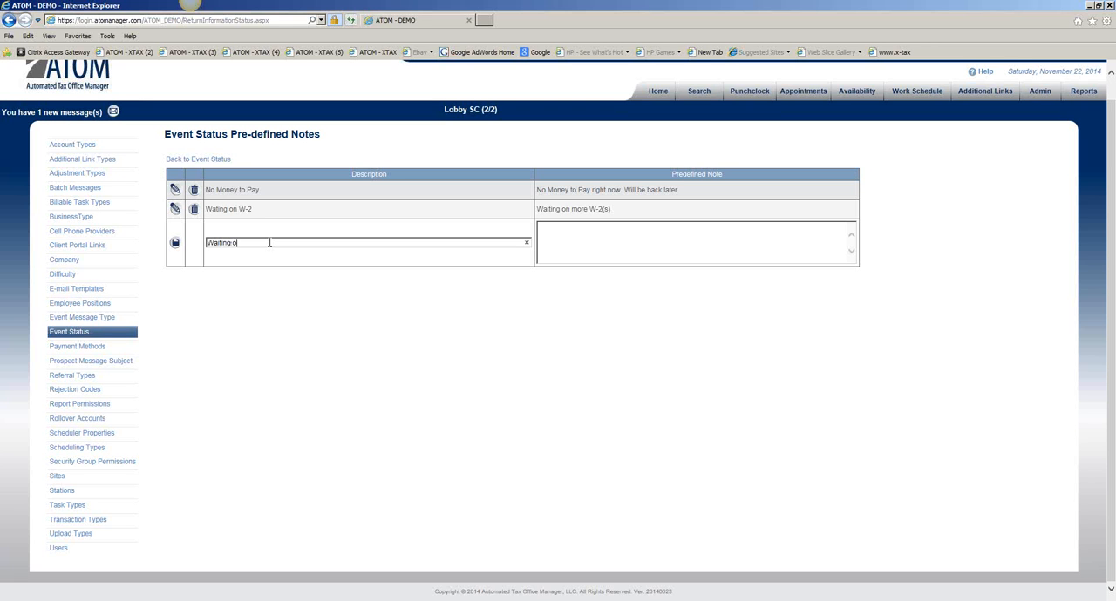
text(Waiting on Chi)
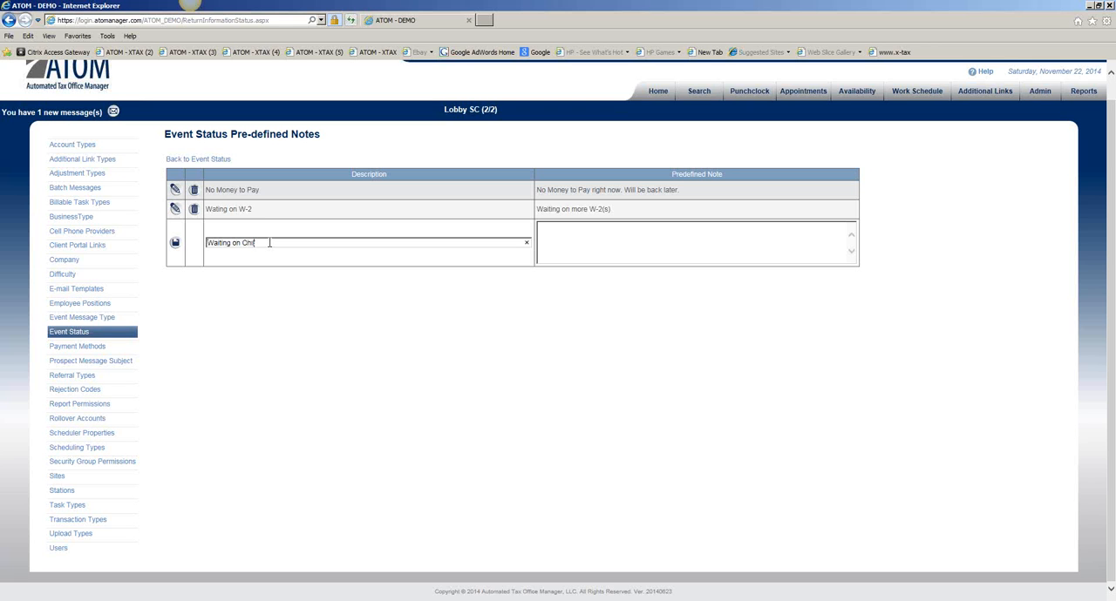
text(ld's SSN)
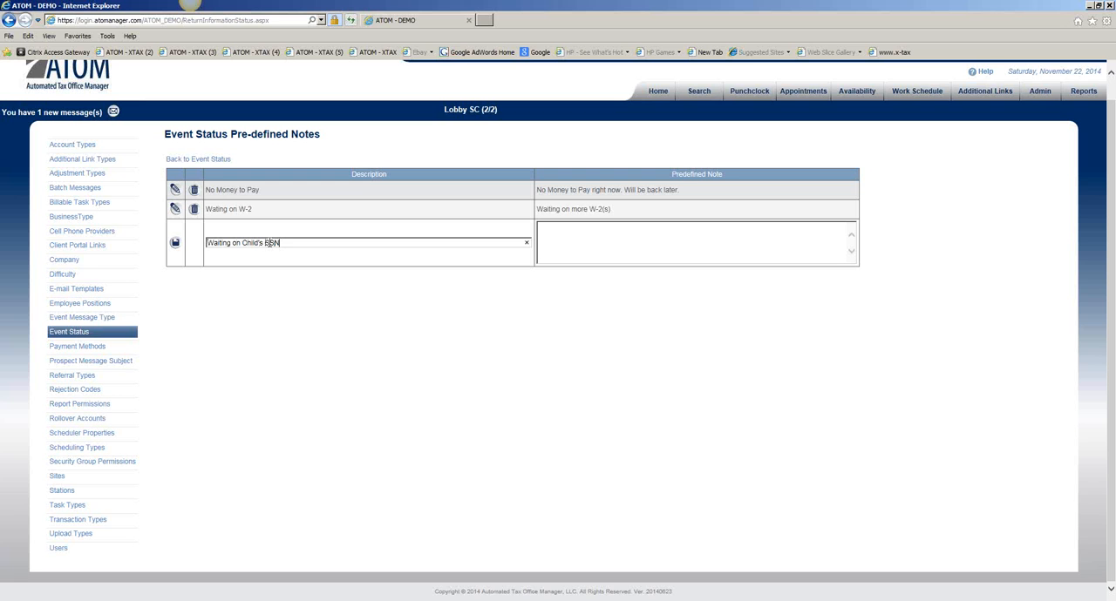
text(SSN)
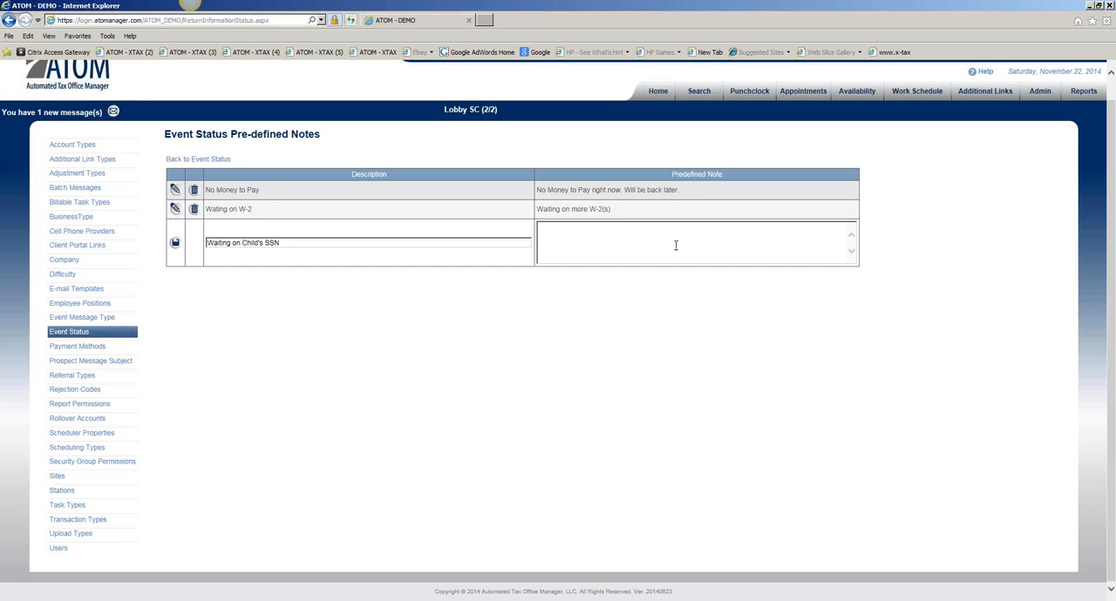
mouse_move(739, 243)
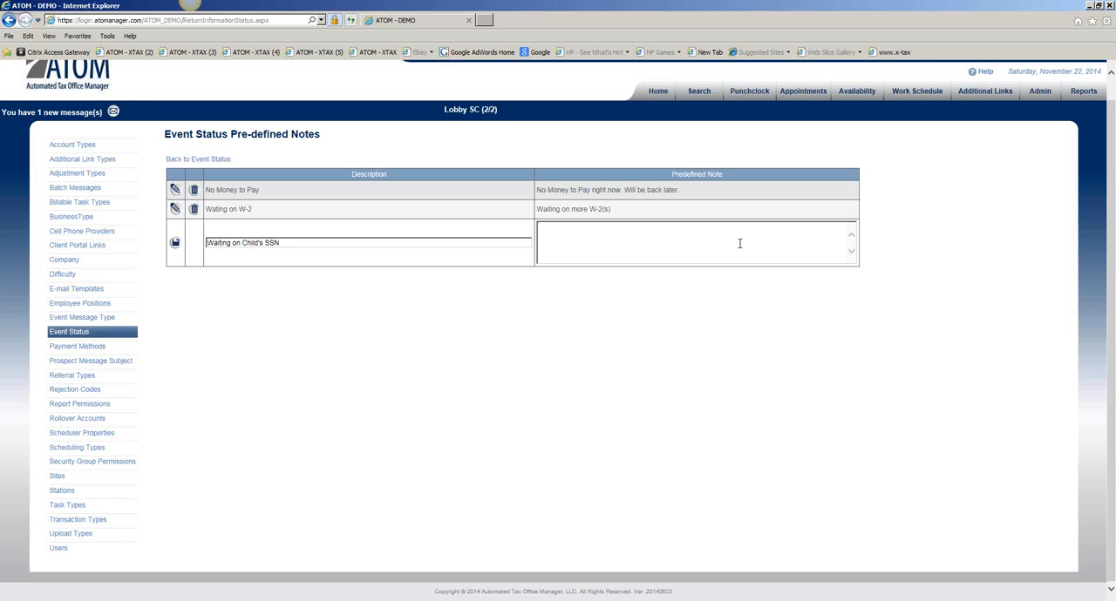
mouse_move(646, 242)
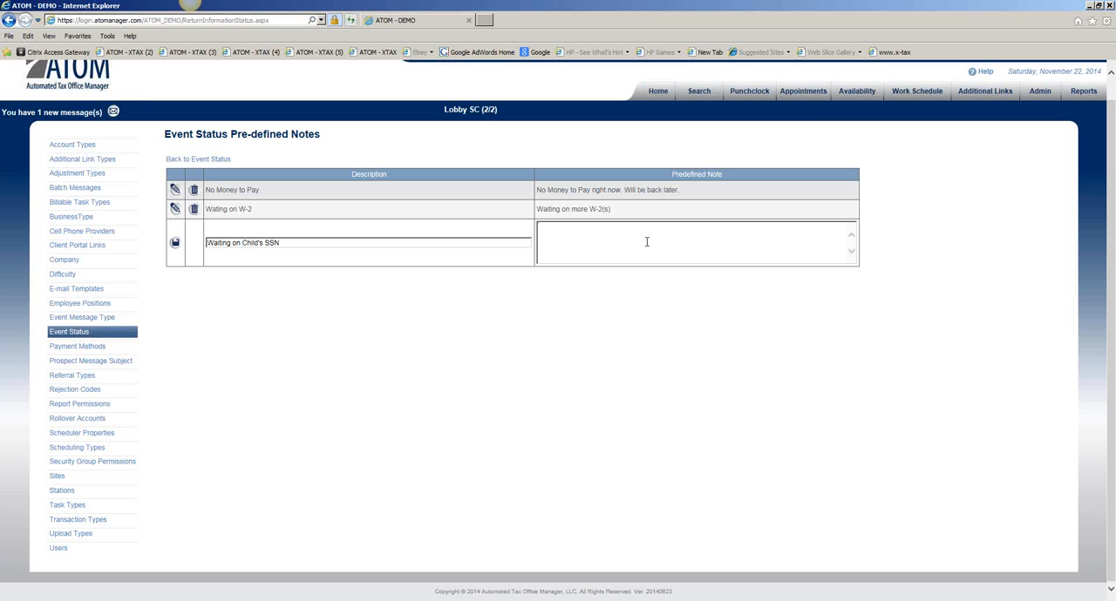
Enter the note text 'Waiting on Child's SSN. Will be back later.'
text(W)
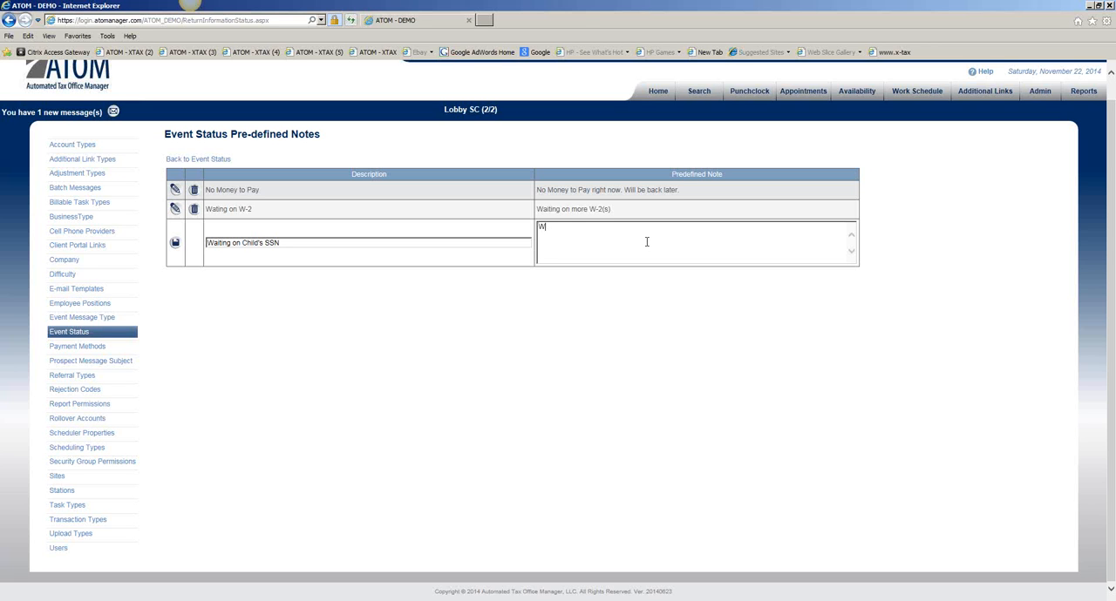
text(aiting on)
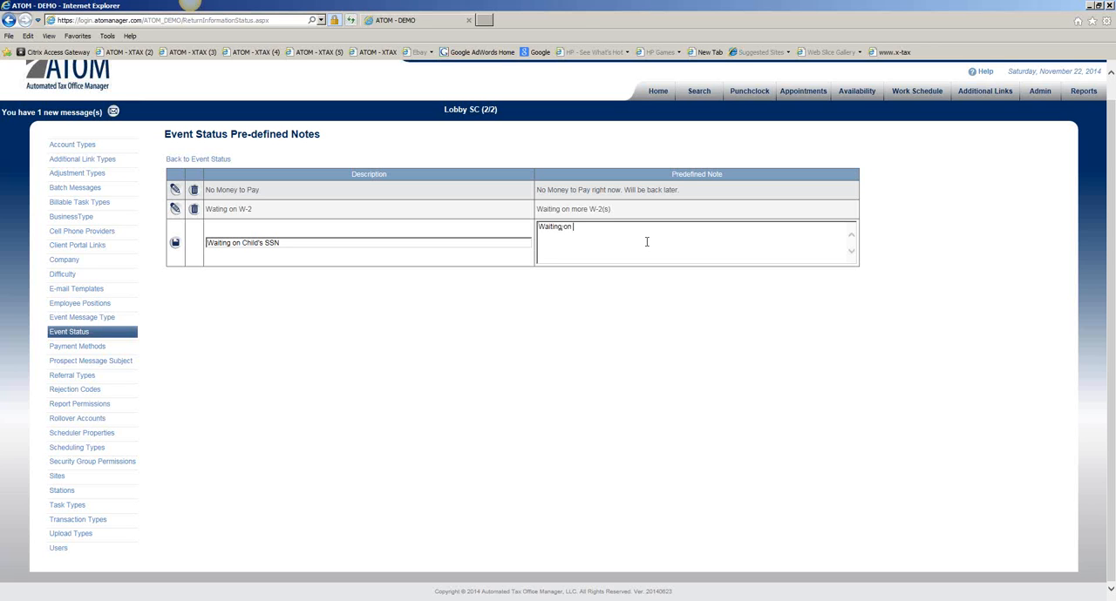
text(Chi)
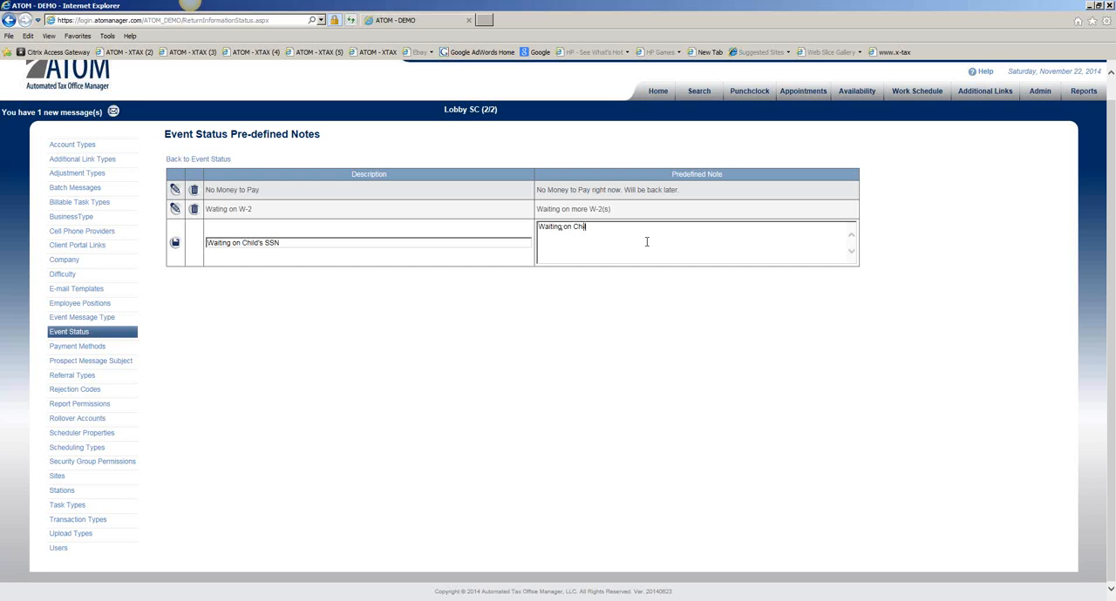
text(ld's SSN)
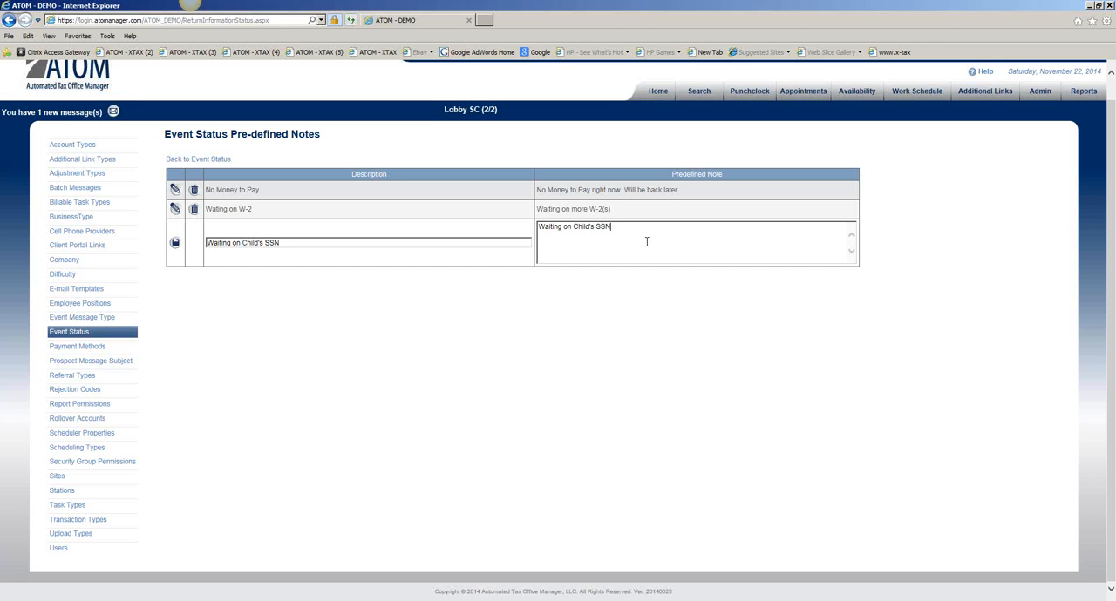
text(Will be back)
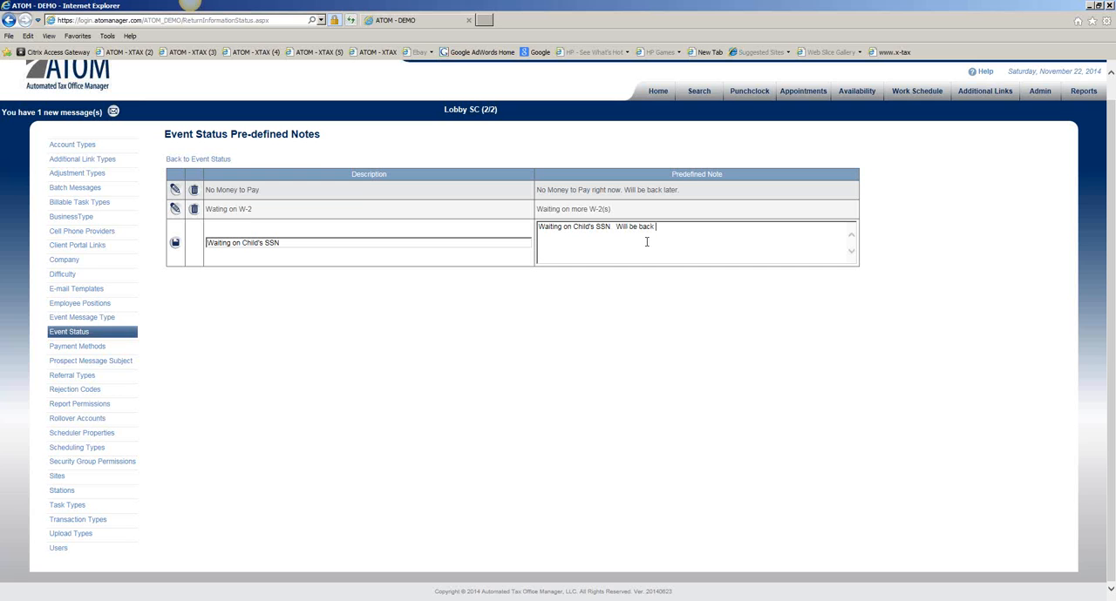
text(later.)
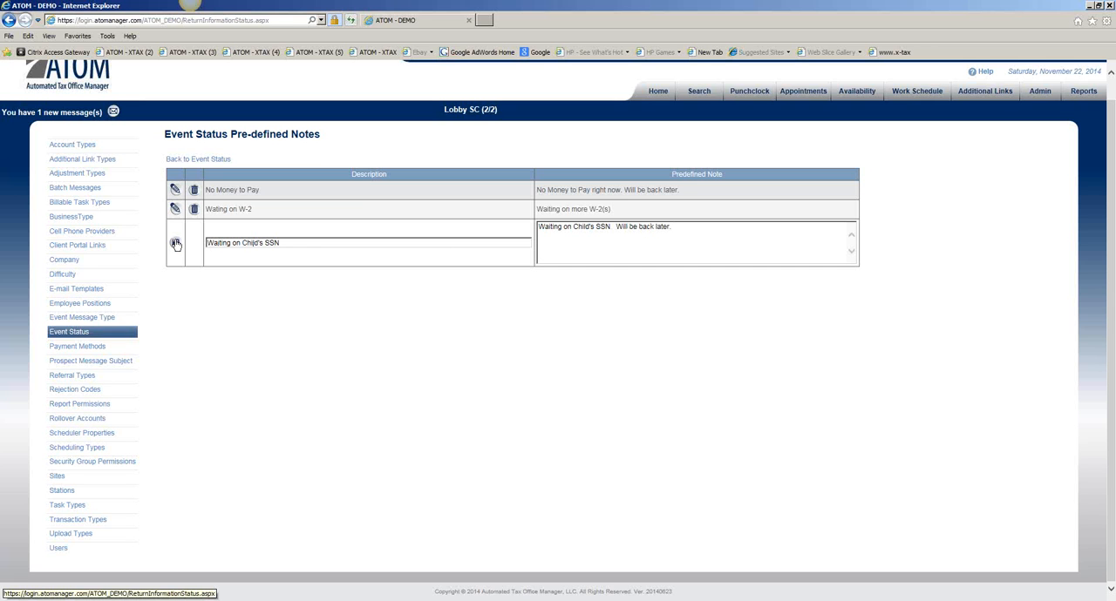
Save the 'Waiting on Child's SSN' note, then delete it and confirm
click(175, 245)
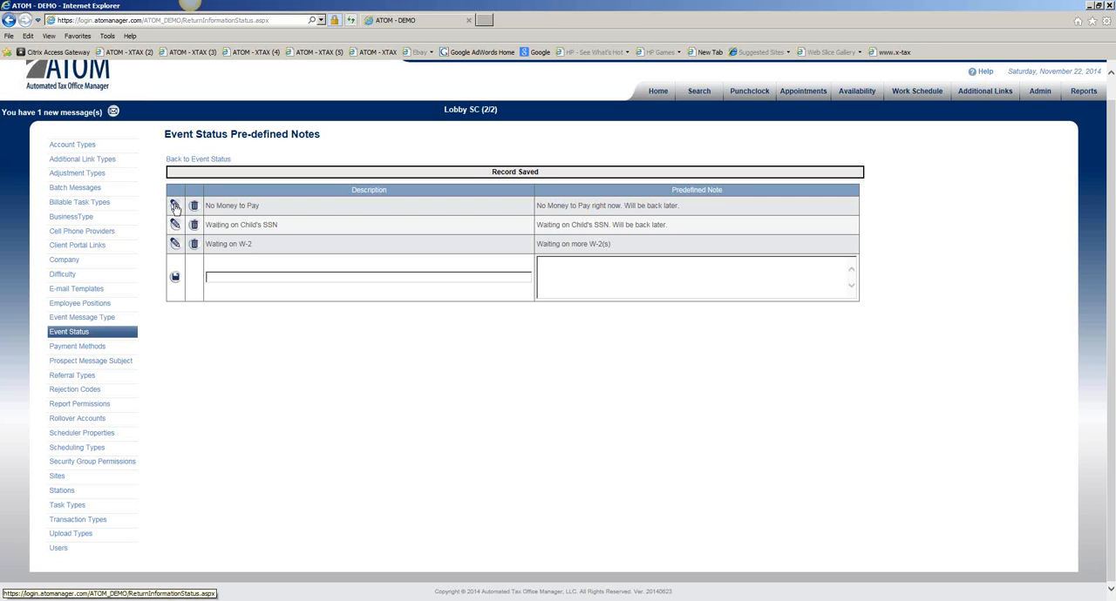
click(175, 206)
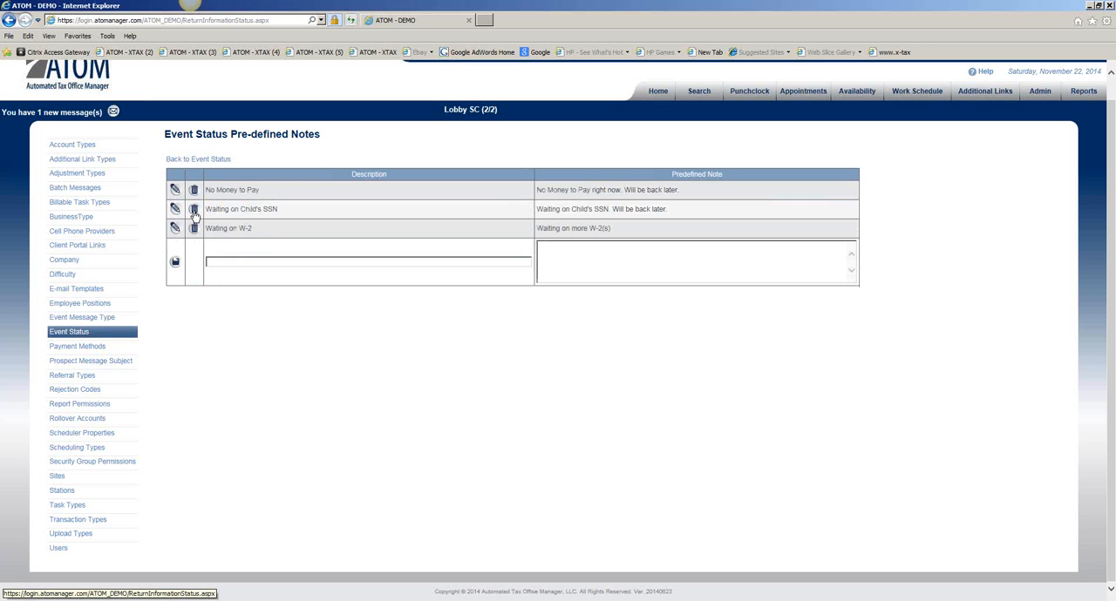
click(194, 209)
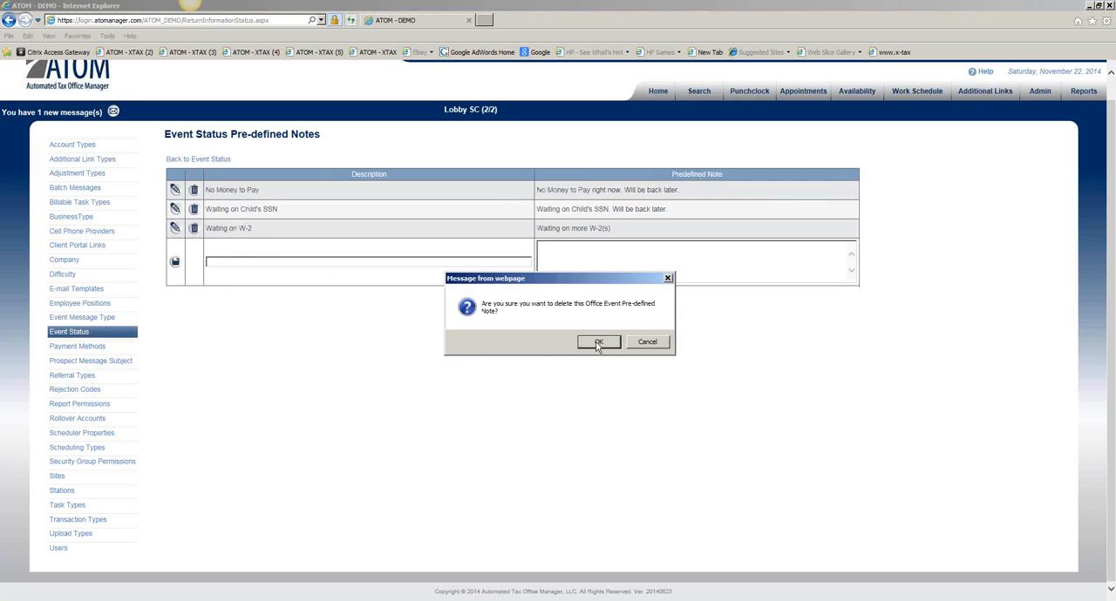
click(598, 341)
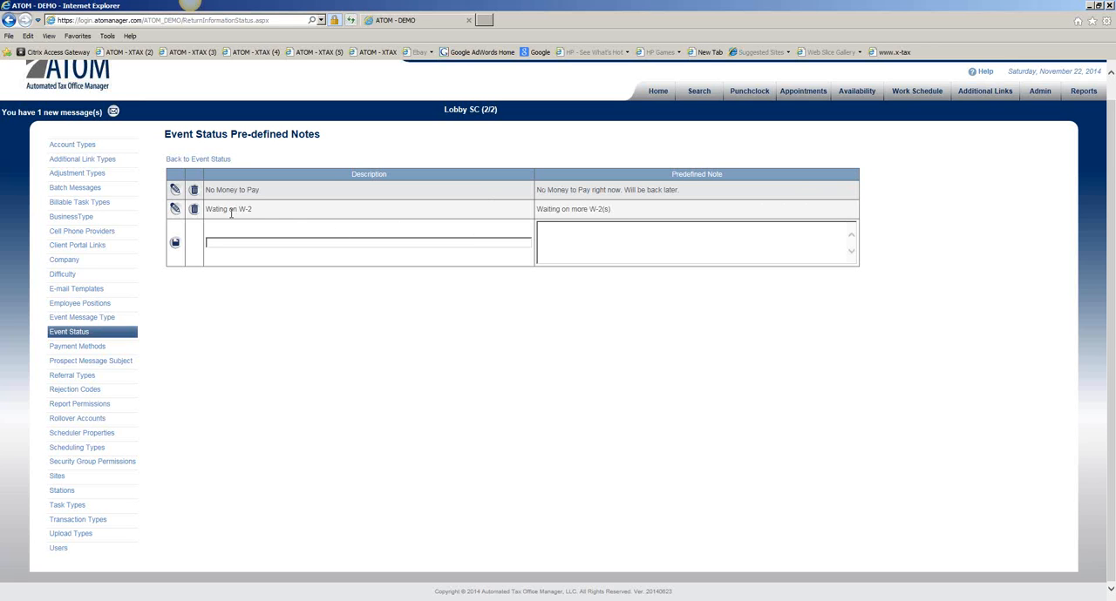
mouse_move(287, 219)
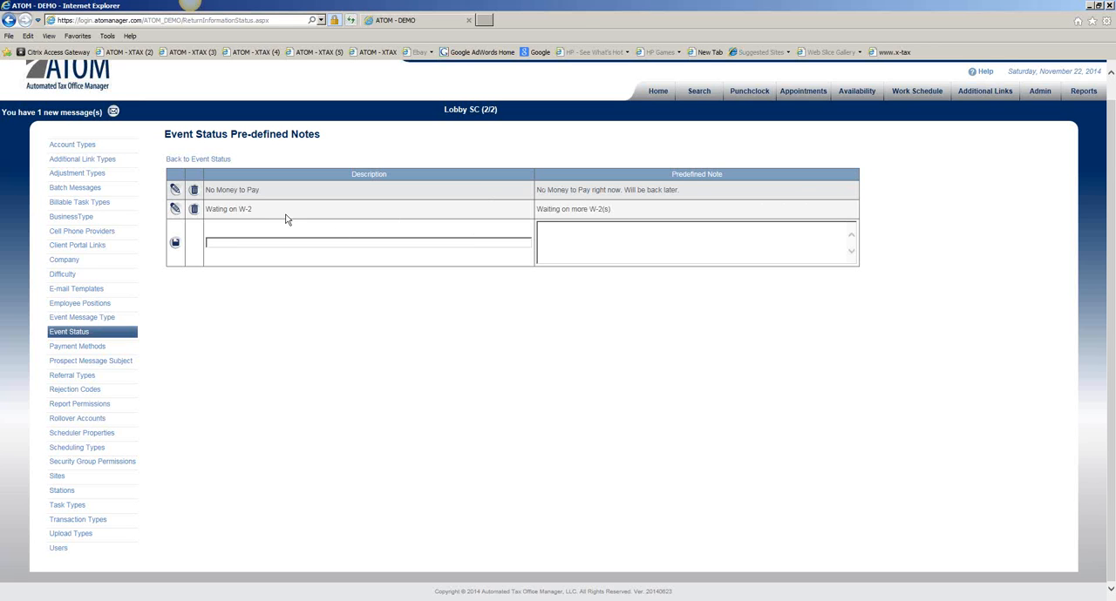
mouse_move(273, 228)
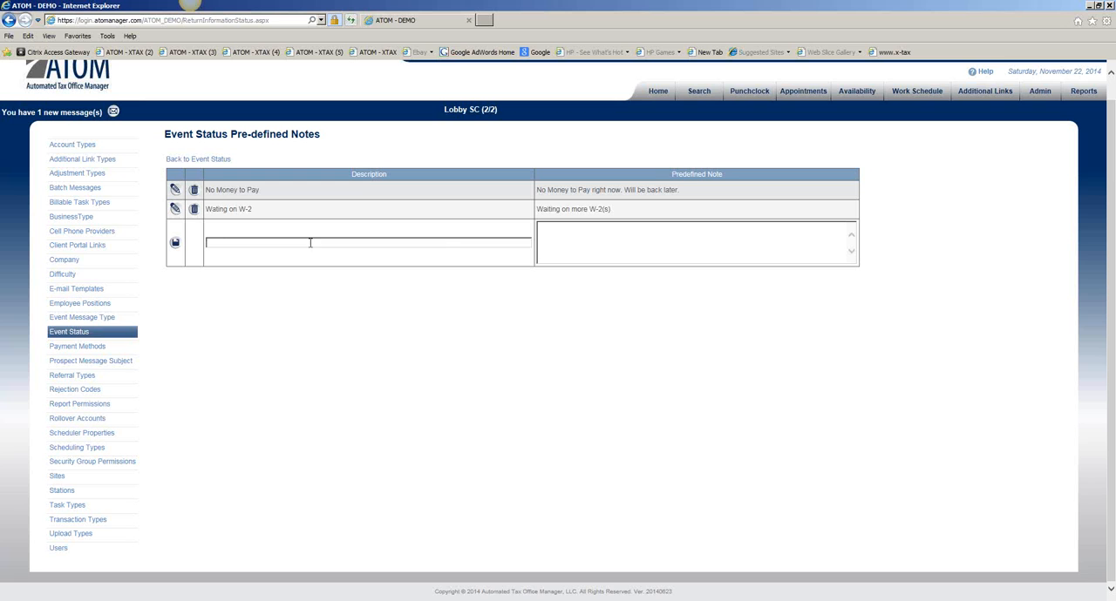
click(696, 235)
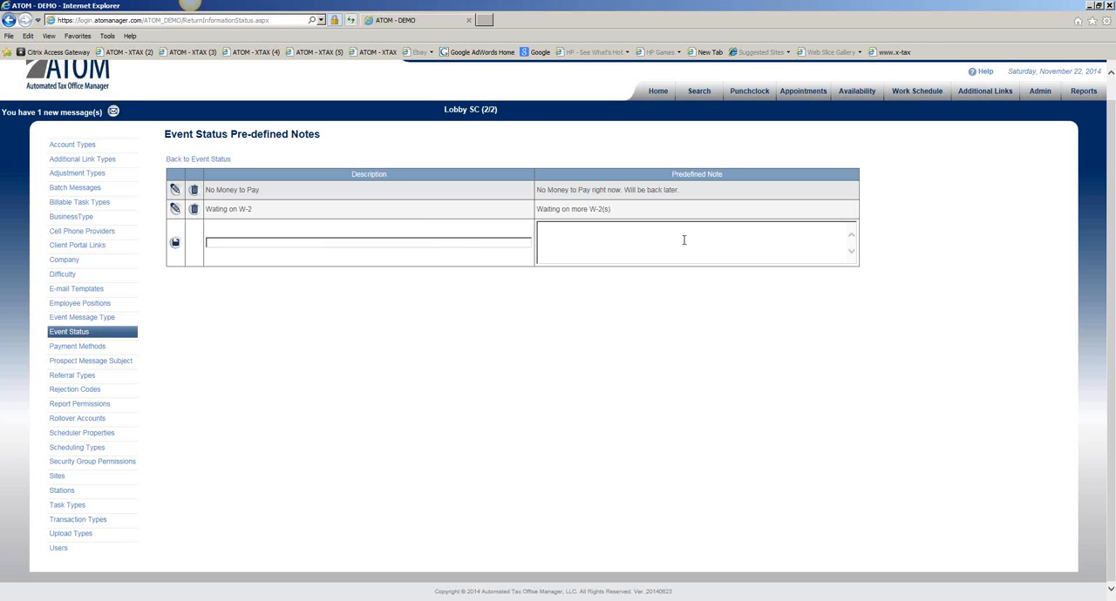
mouse_move(568, 247)
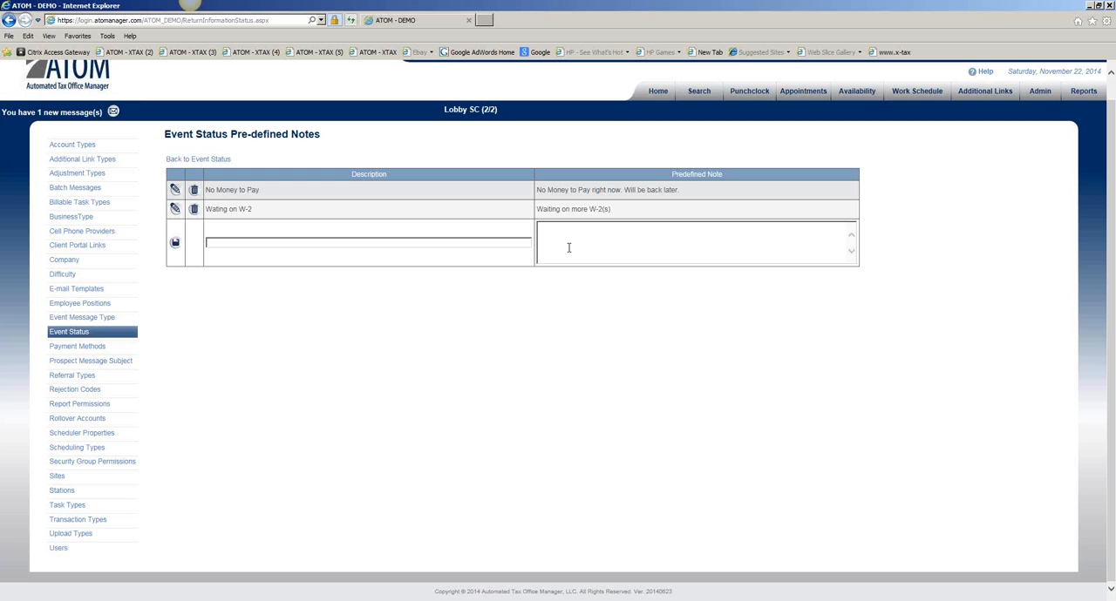